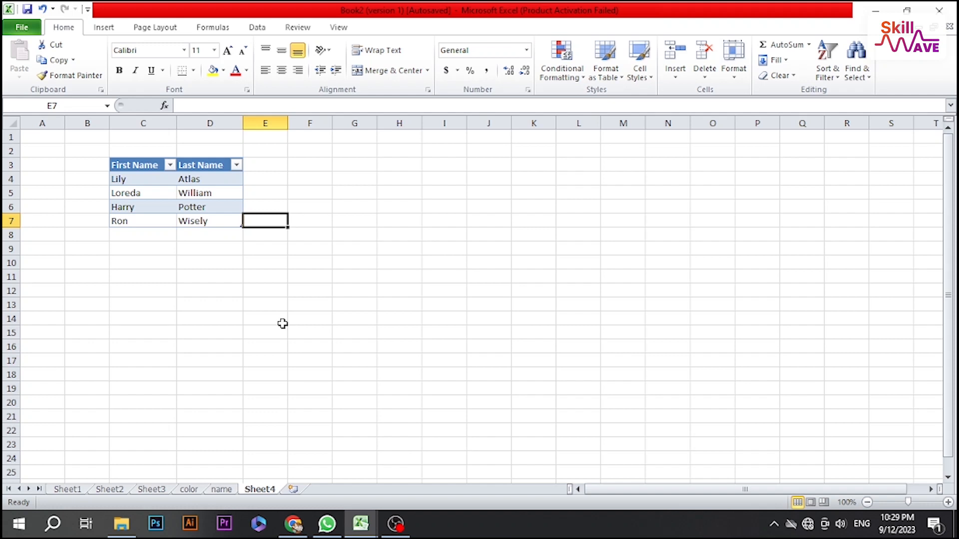
{"action": "mouse_move", "coordinate": [145, 392]}
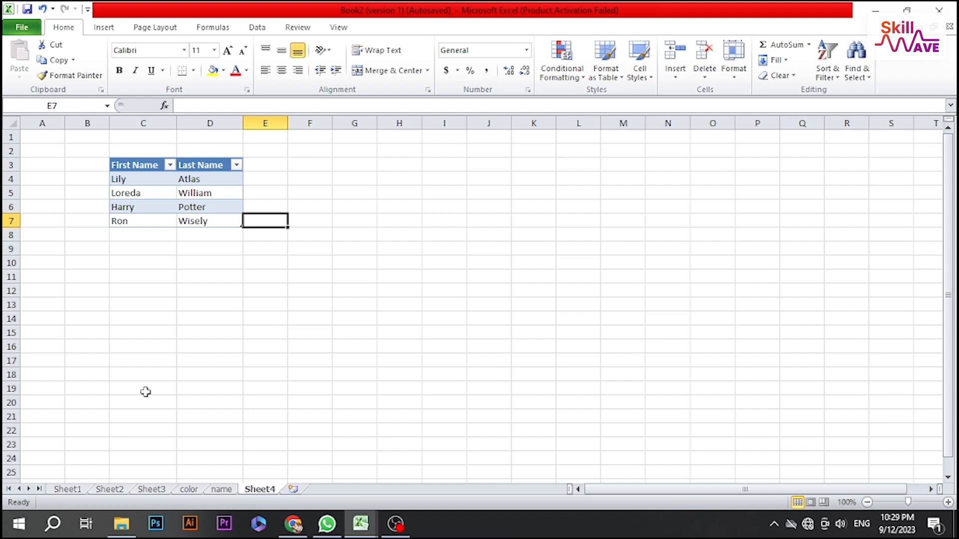
{"action": "mouse_move", "coordinate": [237, 372]}
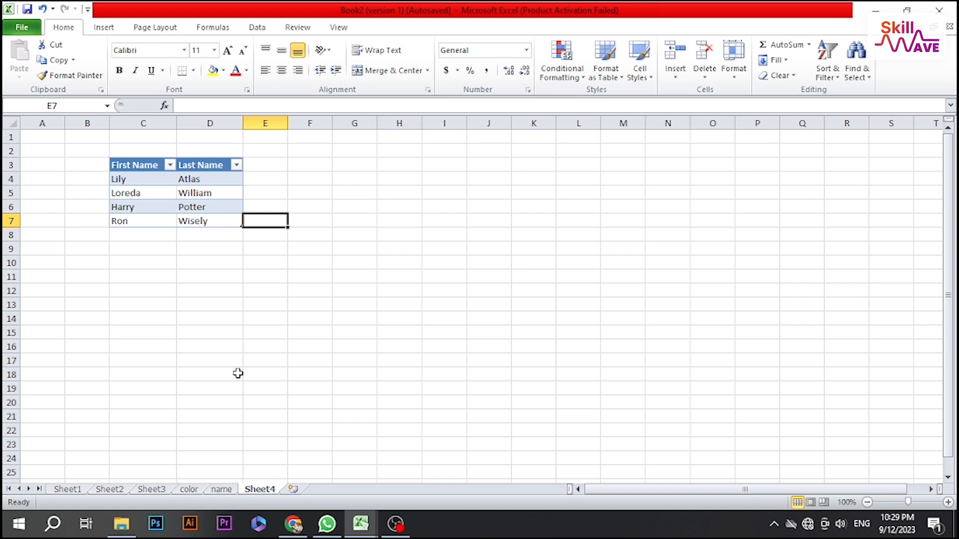
{"action": "mouse_move", "coordinate": [235, 377]}
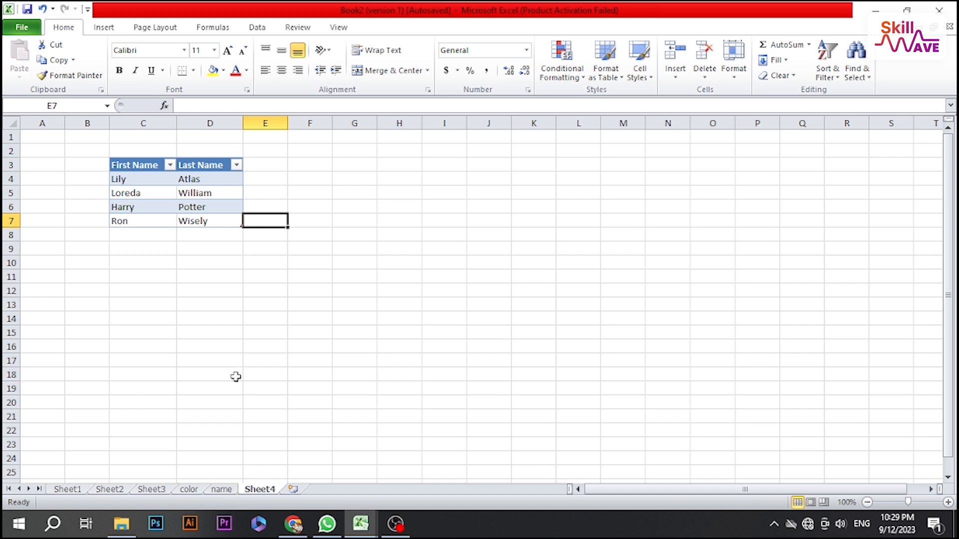
Autofit column D so the Last Name entries fit
{"action": "left_click", "coordinate": [264, 332]}
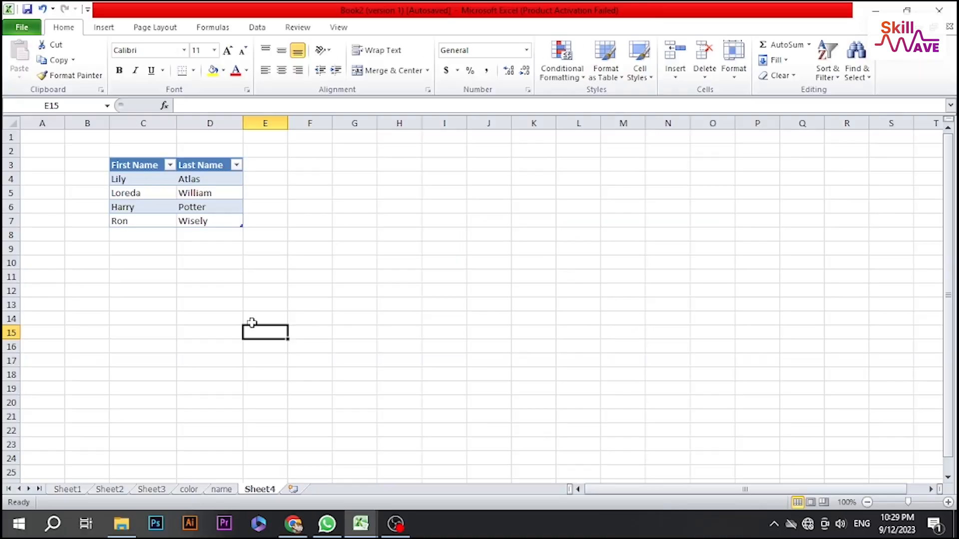
{"action": "left_click", "coordinate": [309, 193]}
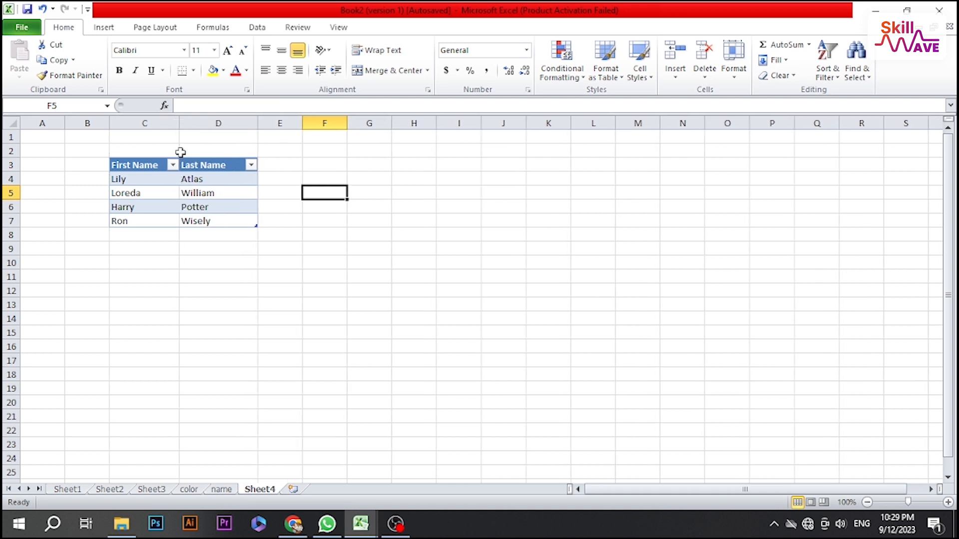
Convert the name table to a normal range and confirm with Yes
{"action": "left_click", "coordinate": [218, 192]}
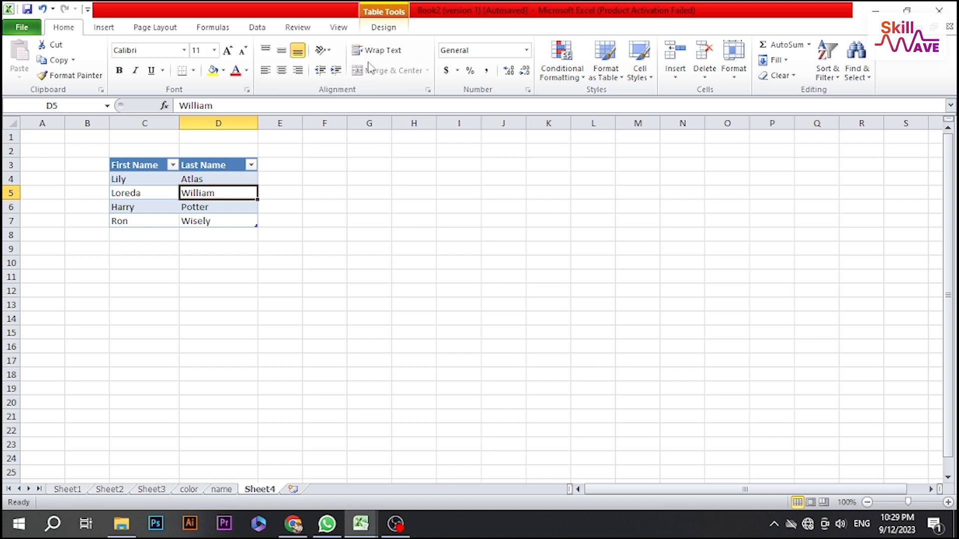
{"action": "left_click", "coordinate": [383, 28]}
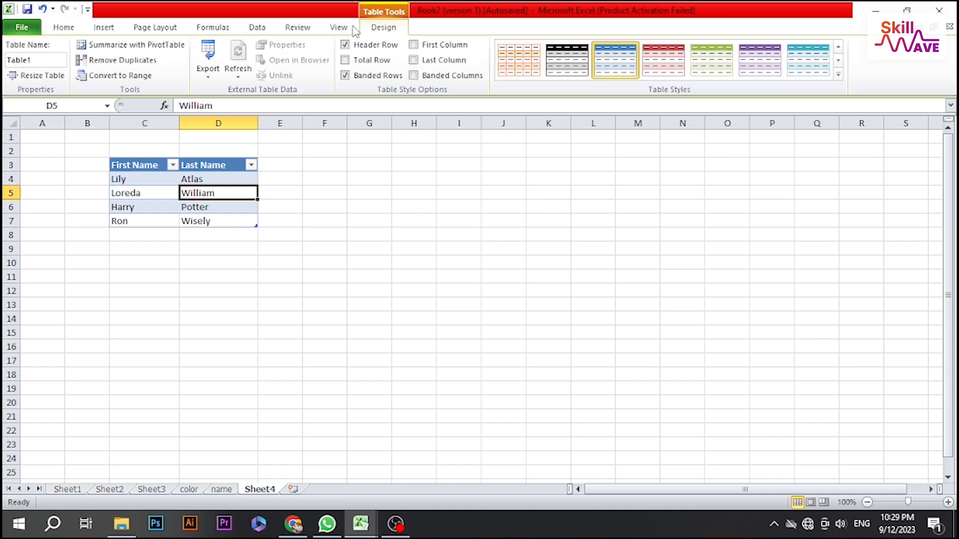
{"action": "mouse_move", "coordinate": [120, 75]}
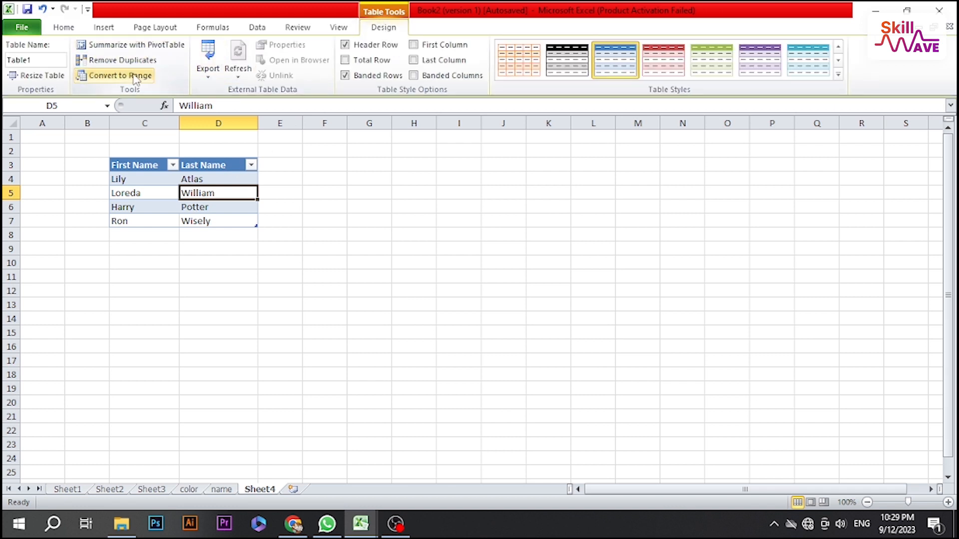
{"action": "mouse_move", "coordinate": [128, 75]}
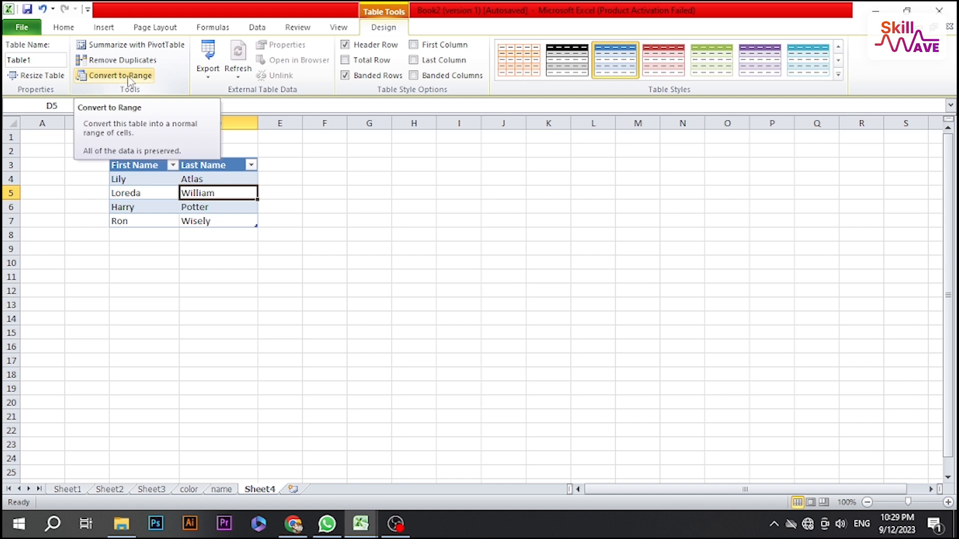
{"action": "left_click", "coordinate": [118, 76]}
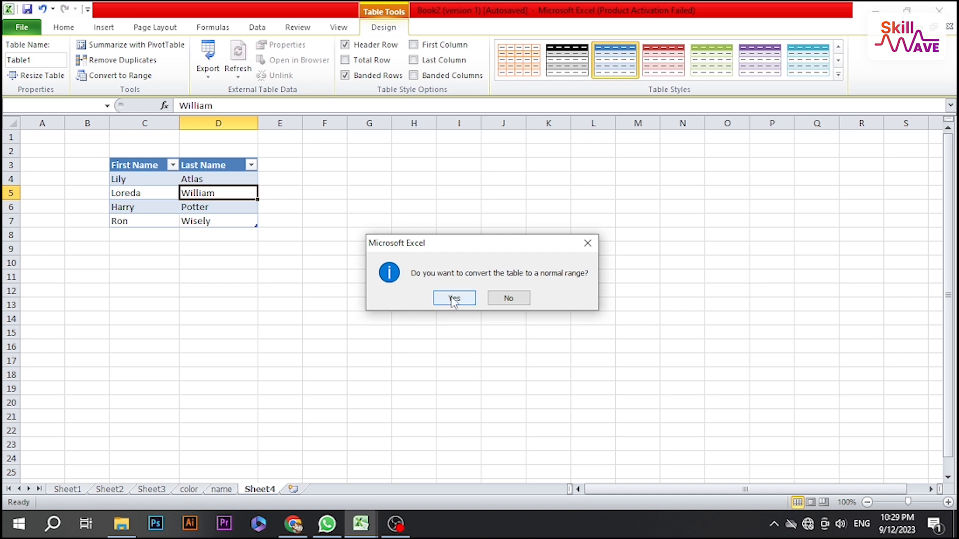
{"action": "left_click", "coordinate": [453, 298]}
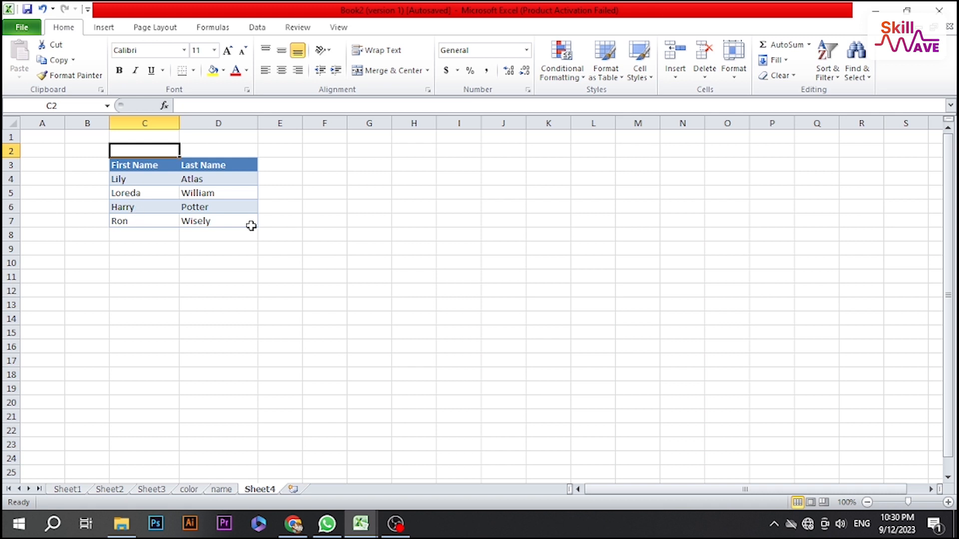
Clear Formats on C3:D7, leaving plain first and last names
{"action": "left_click", "coordinate": [219, 221]}
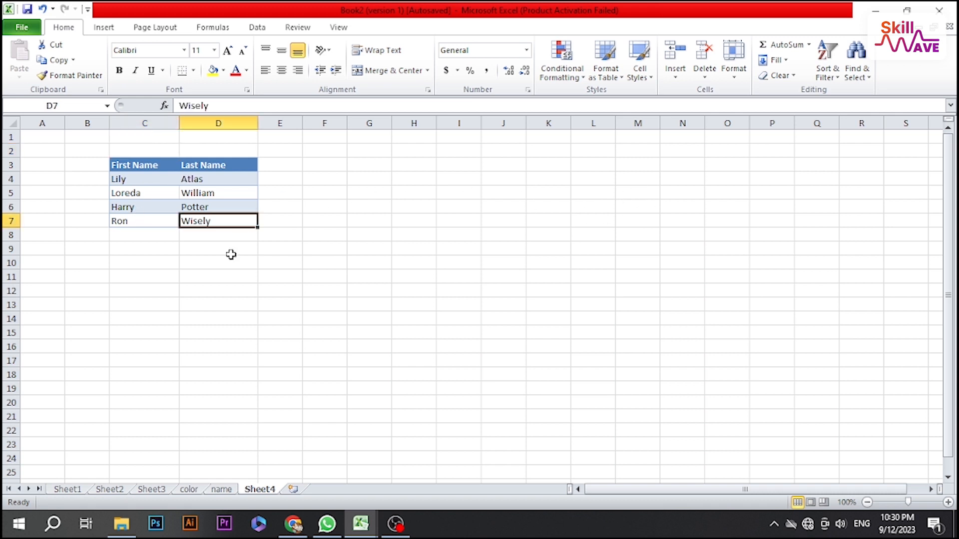
{"action": "left_click", "coordinate": [144, 165]}
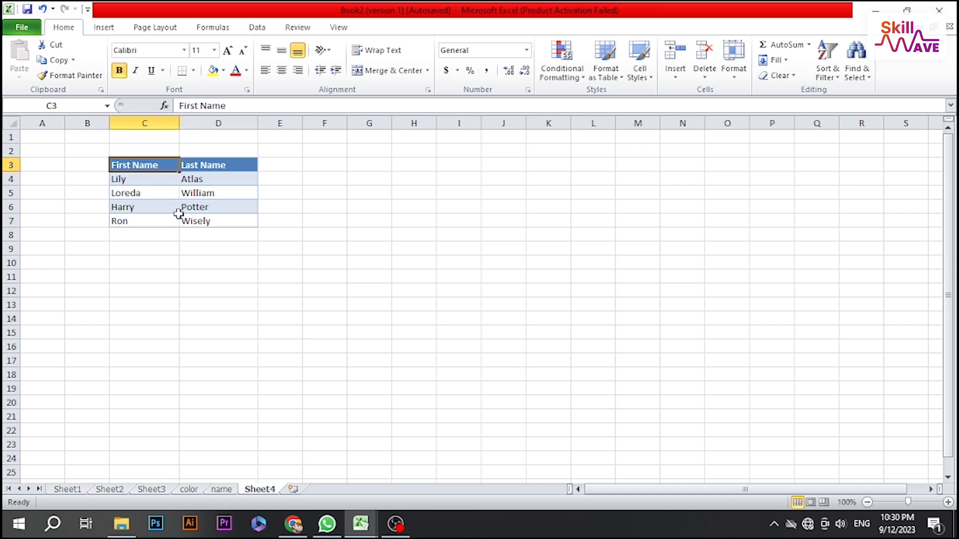
{"action": "left_click_drag", "start_coordinate": [145, 164], "coordinate": [218, 221]}
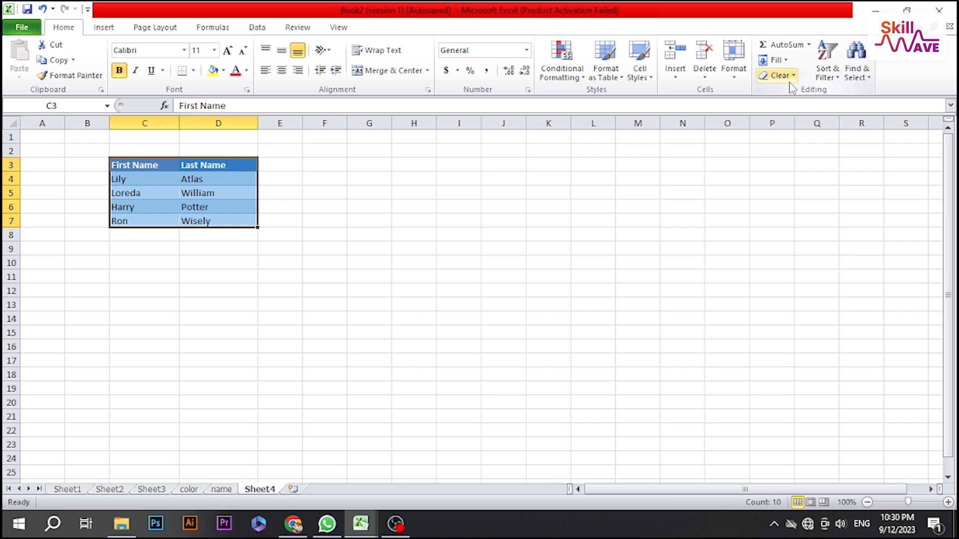
{"action": "left_click", "coordinate": [778, 76]}
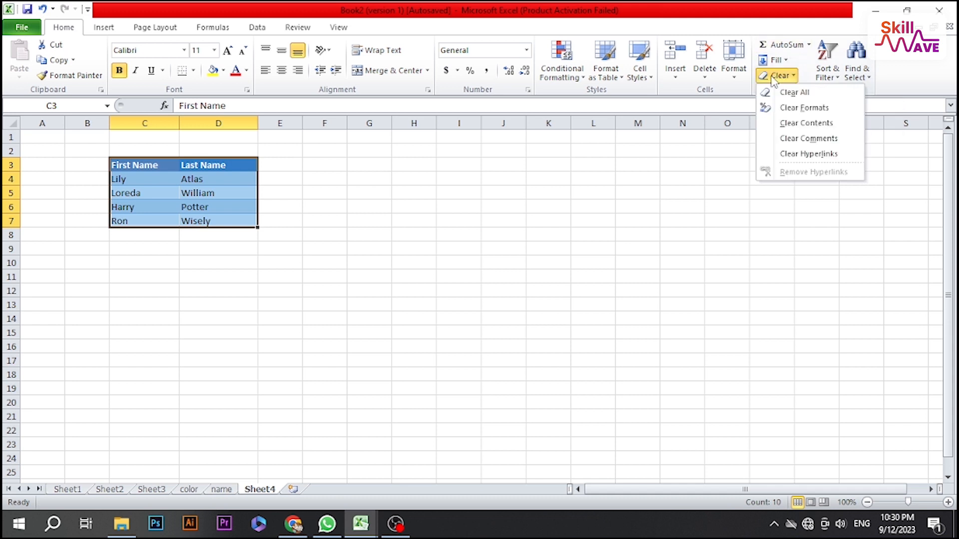
{"action": "mouse_move", "coordinate": [795, 92]}
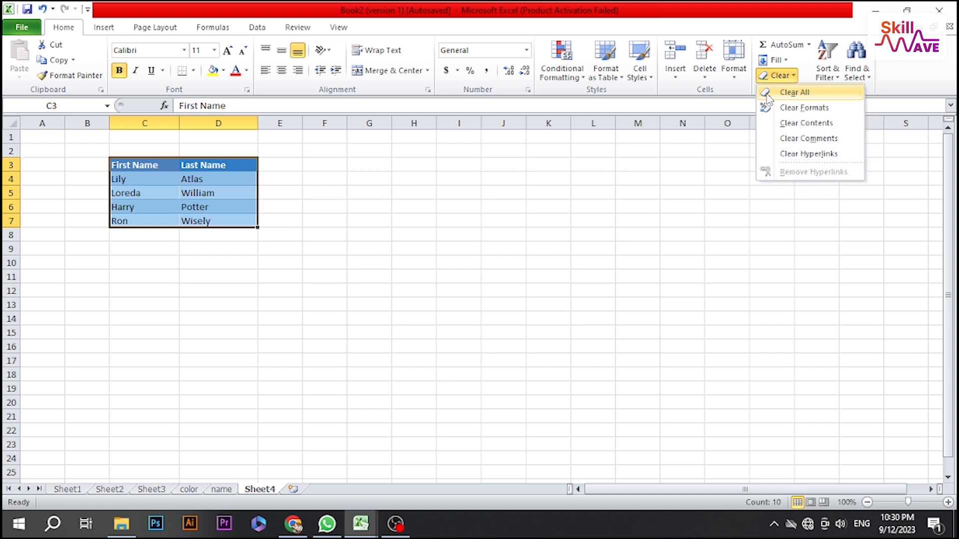
{"action": "mouse_move", "coordinate": [808, 108]}
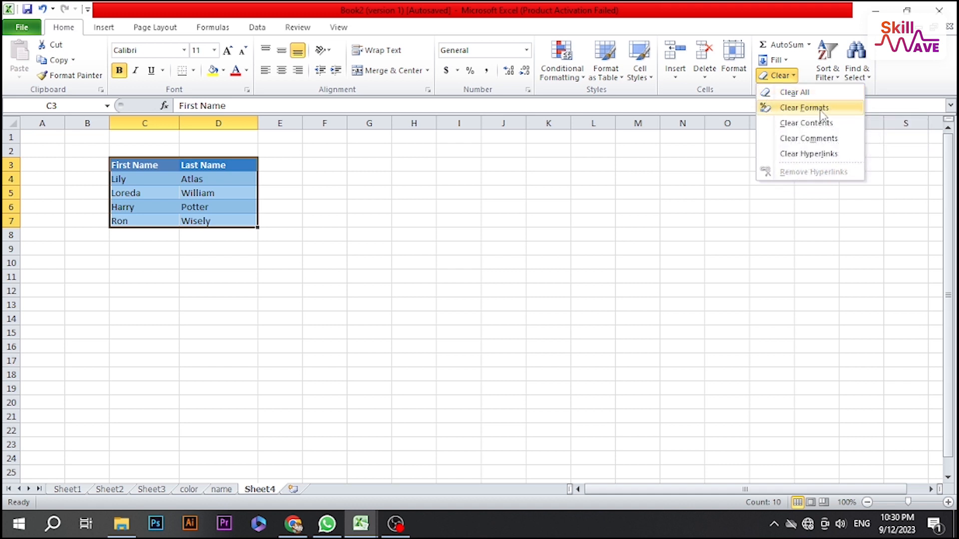
{"action": "left_click", "coordinate": [803, 108]}
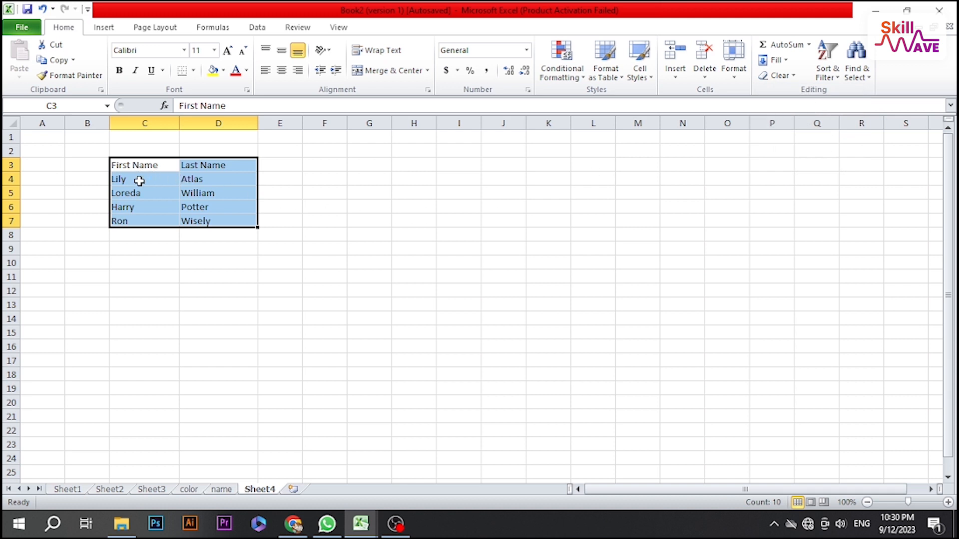
{"action": "left_click", "coordinate": [219, 221]}
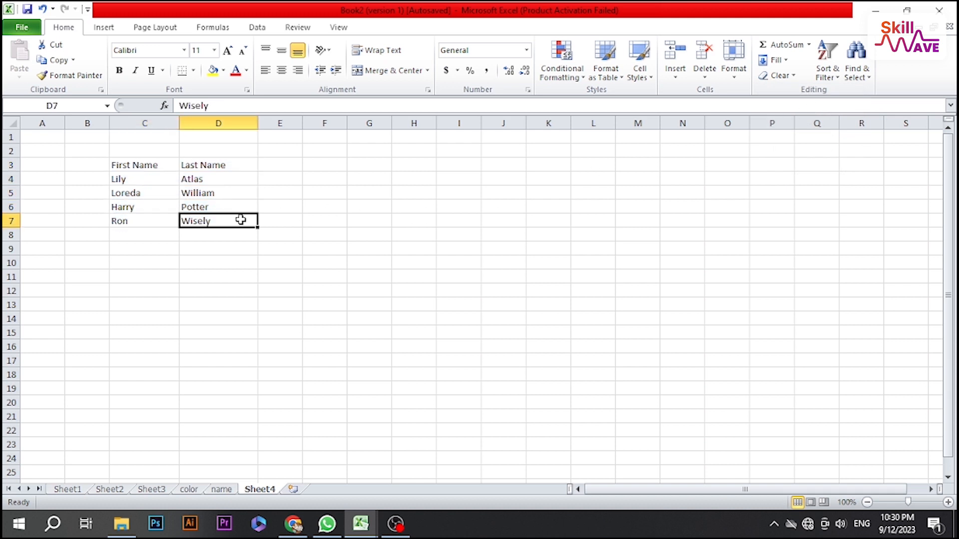
{"action": "left_click", "coordinate": [279, 235]}
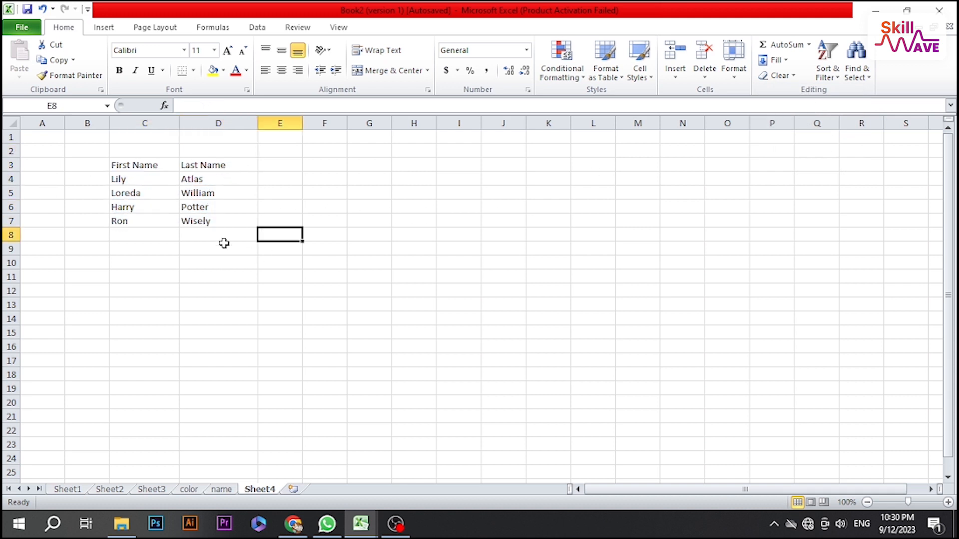
{"action": "left_click", "coordinate": [218, 248]}
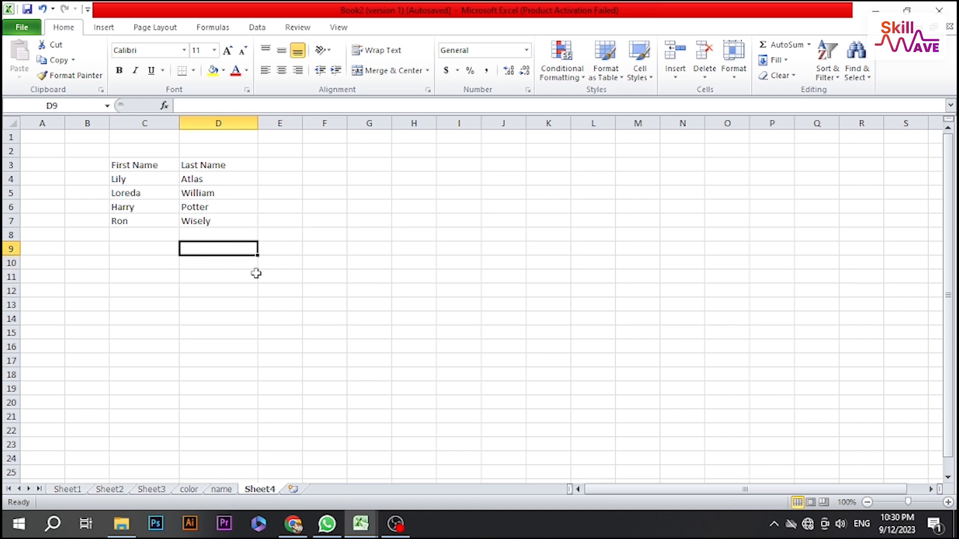